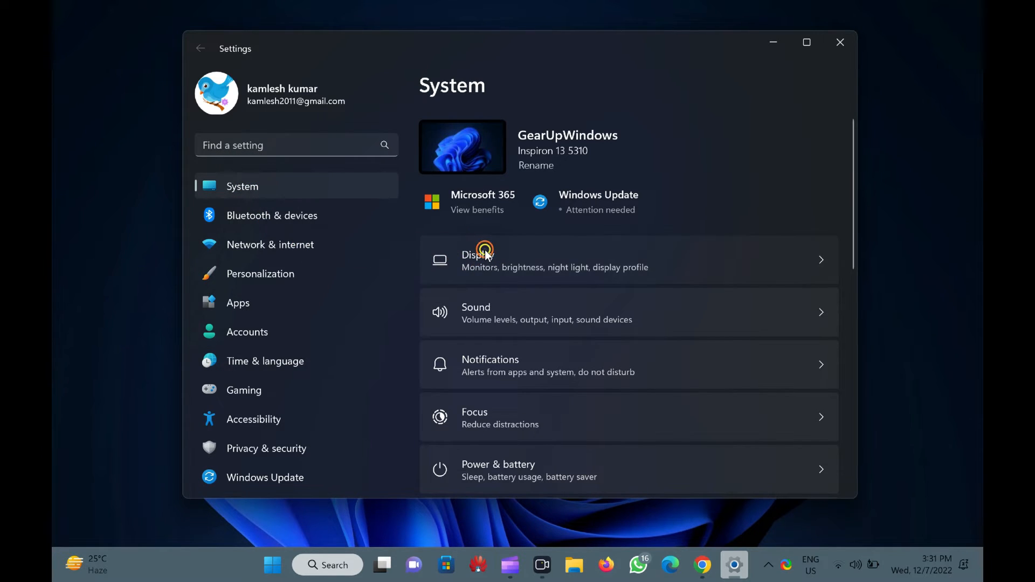
Open the Display page from the System settings
{"action": "left_click", "coordinate": [476, 258]}
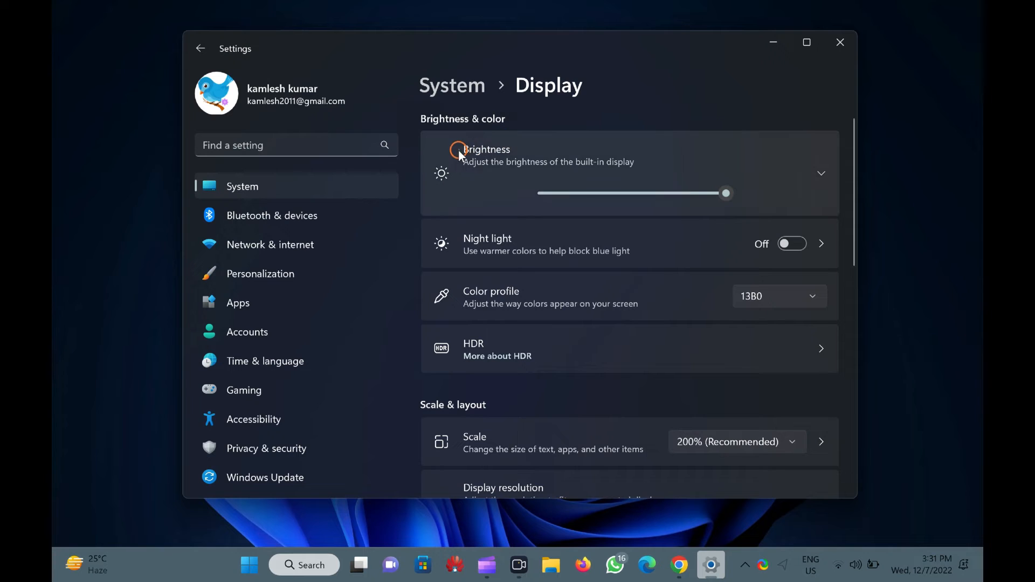
Expand Brightness and turn 'Help improve battery by optimizing content' off, then on again
{"action": "left_click", "coordinate": [820, 173]}
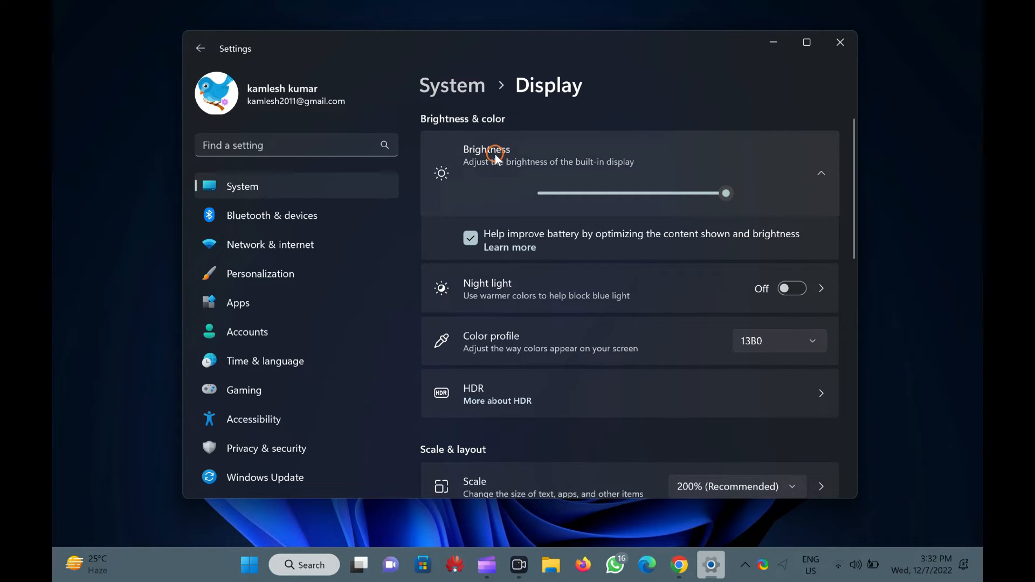
{"action": "left_click", "coordinate": [470, 237]}
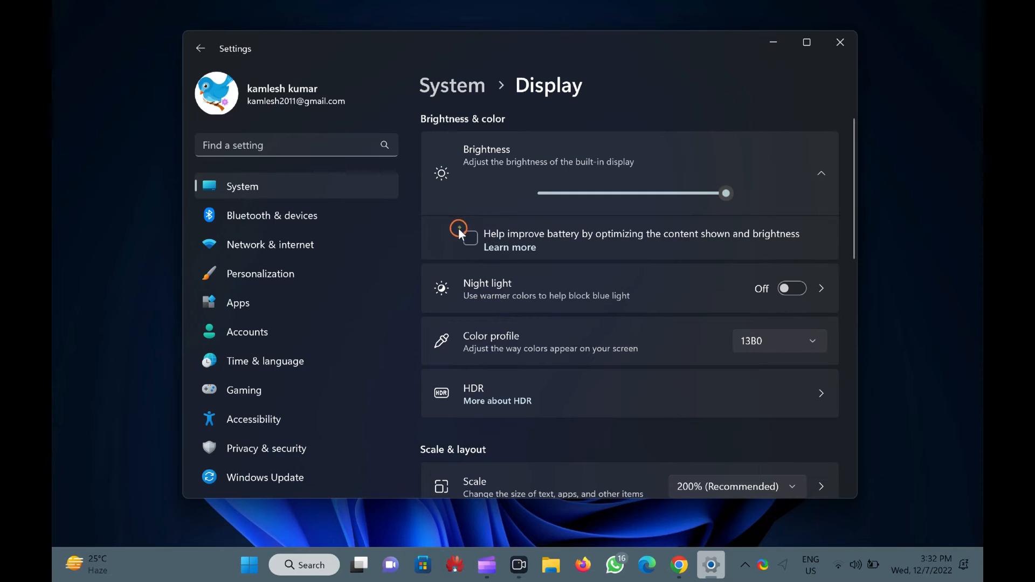
{"action": "left_click", "coordinate": [470, 238]}
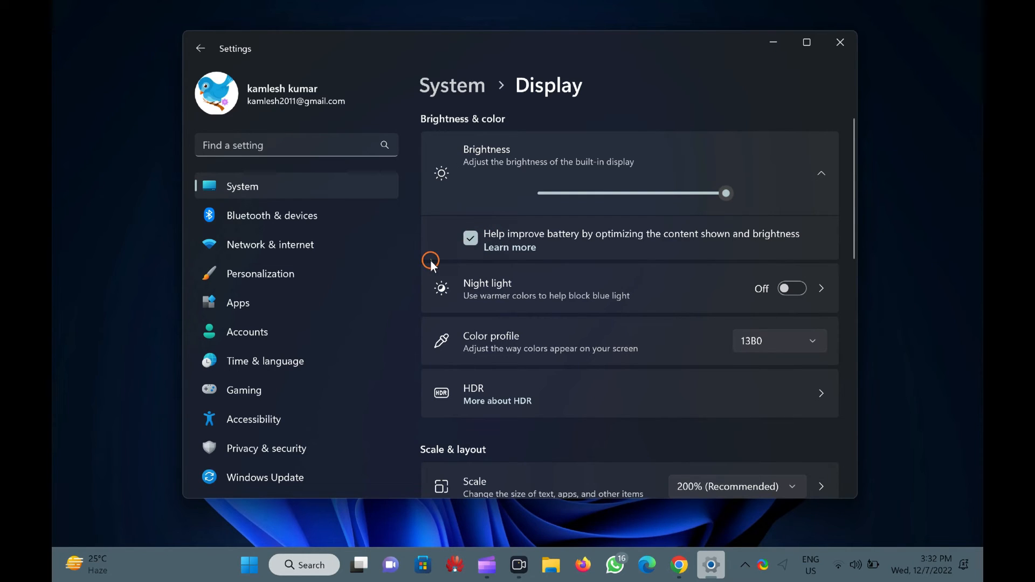